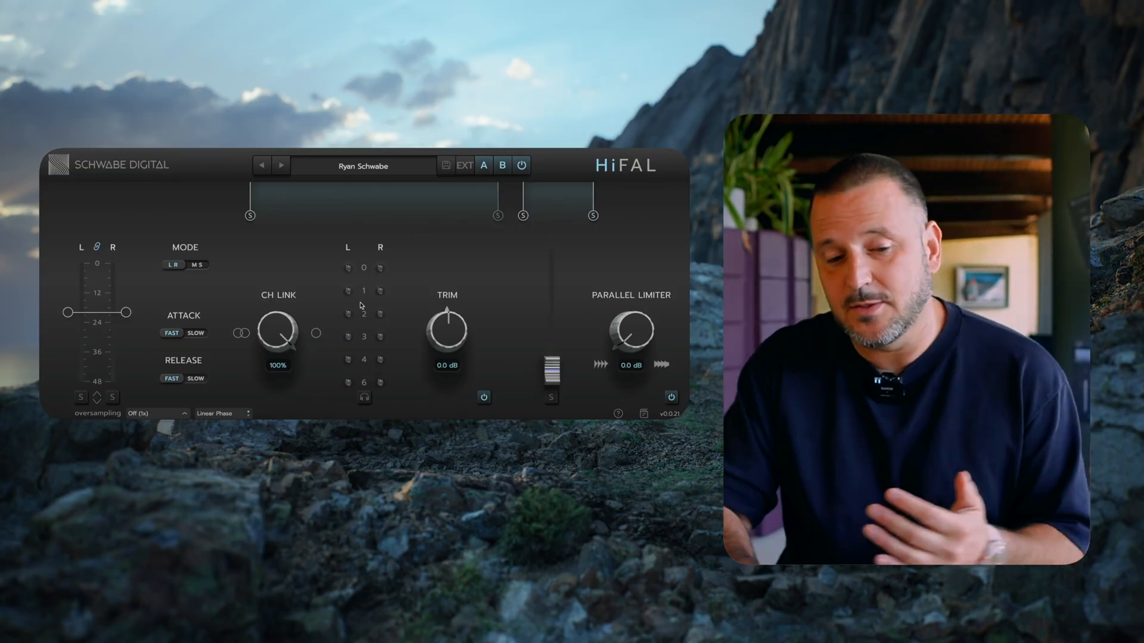
pyautogui.moveTo(313, 262)
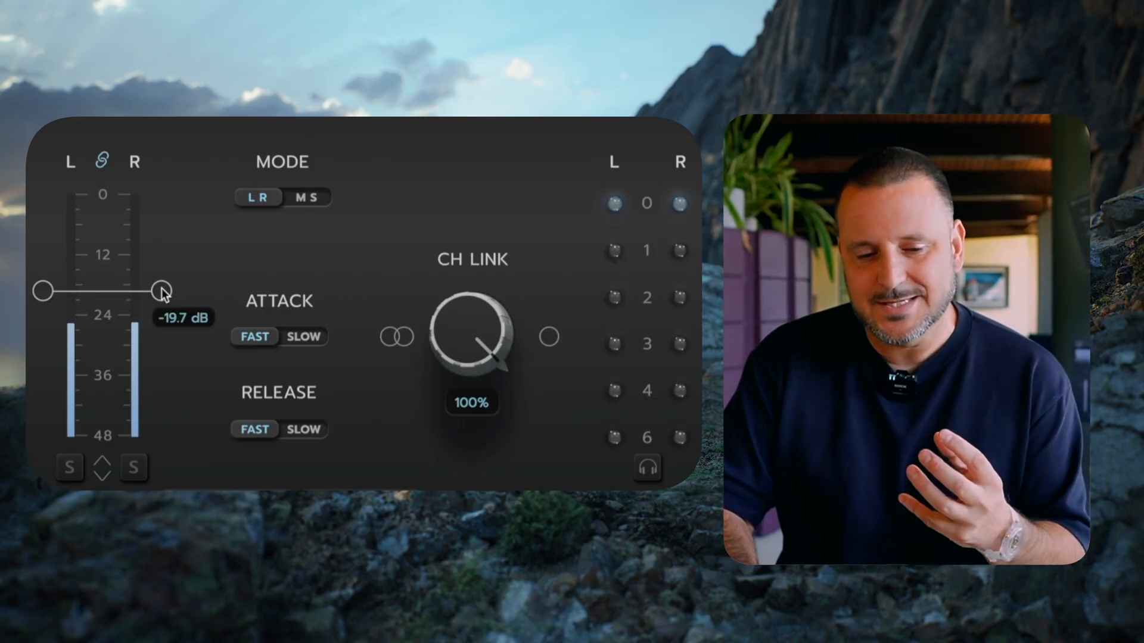
# Step: Pull the linked threshold down in stages, through about -23 dB to roughly -25.7 dB
pyautogui.moveTo(162, 290); pyautogui.dragTo(162, 309)
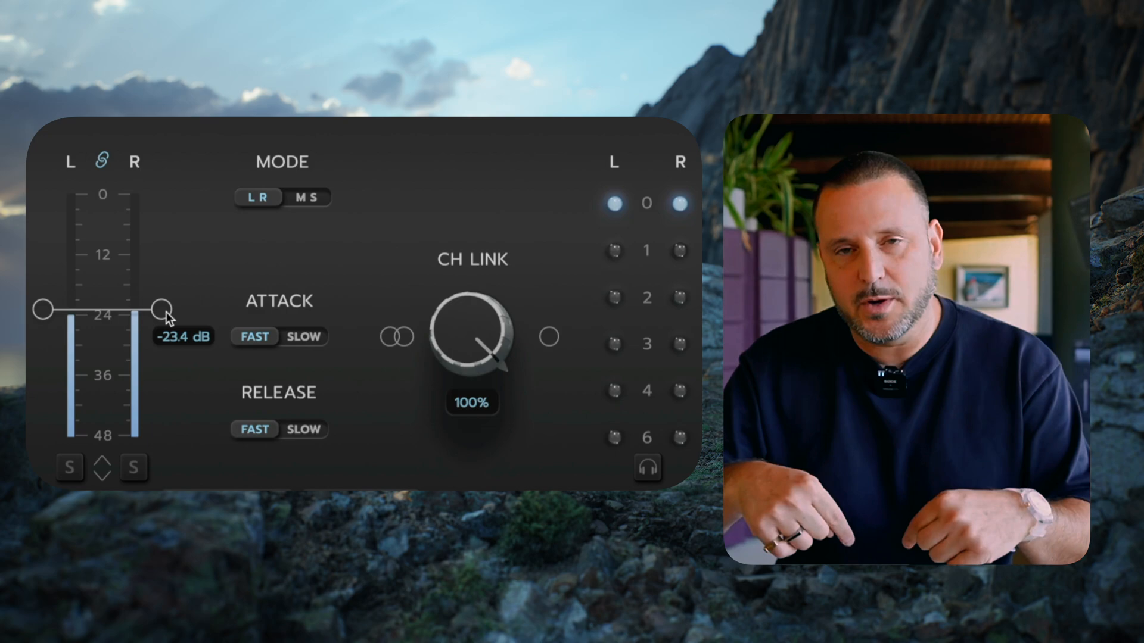
pyautogui.moveTo(162, 308); pyautogui.dragTo(162, 319)
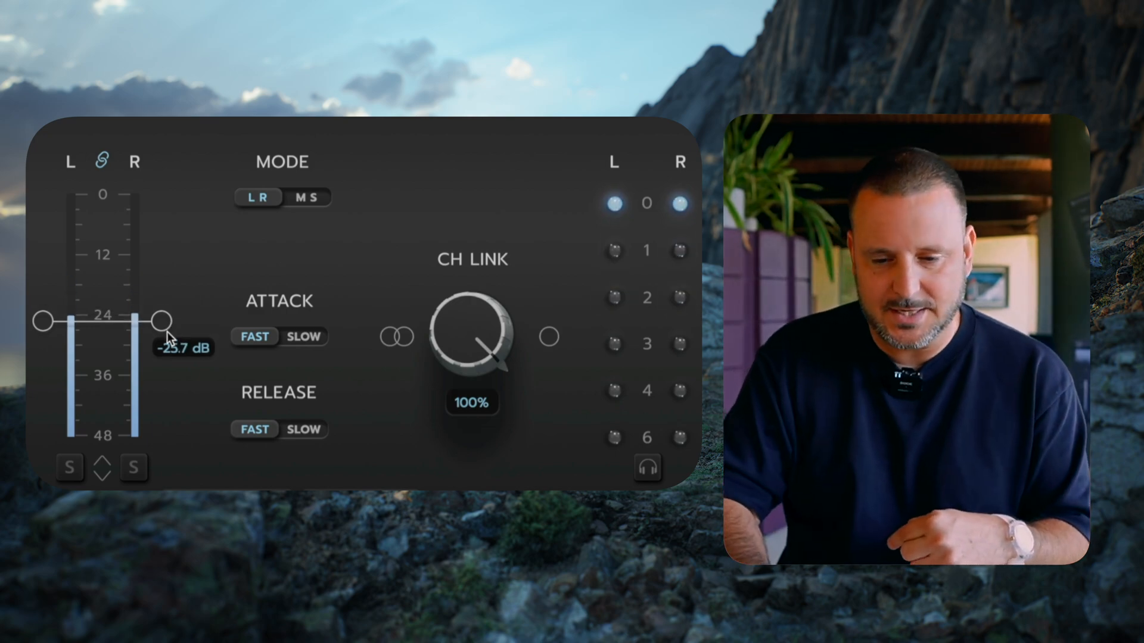
pyautogui.moveTo(160, 319); pyautogui.dragTo(160, 337)
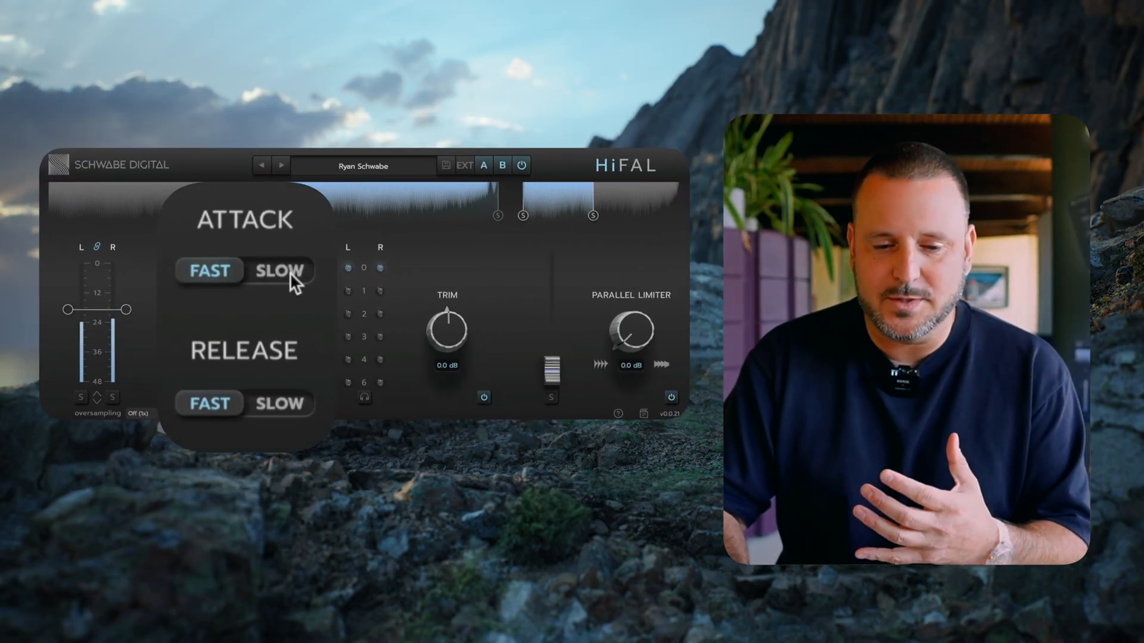
# Step: Toggle the attack between slow and fast while listening, leaving it on slow
pyautogui.click(279, 270)
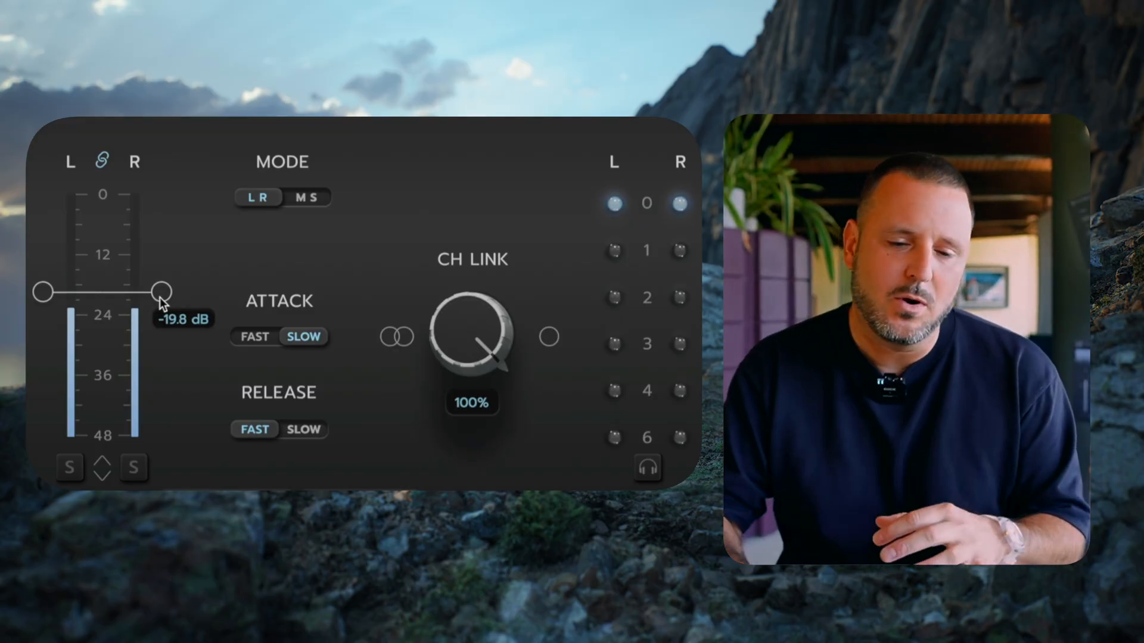
pyautogui.click(254, 337)
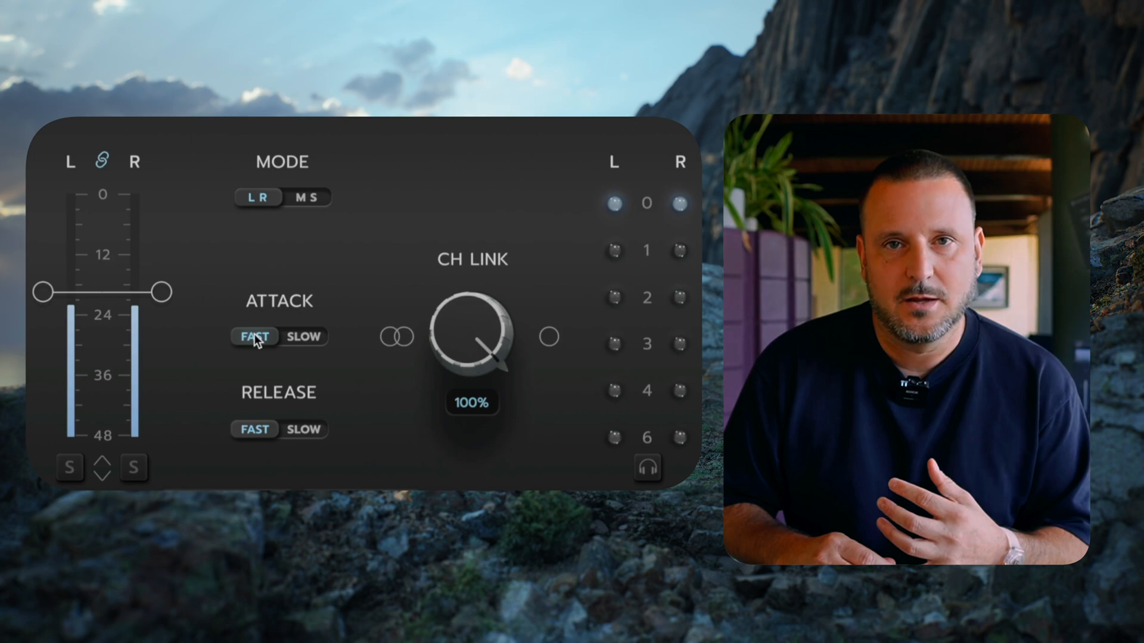
pyautogui.click(304, 337)
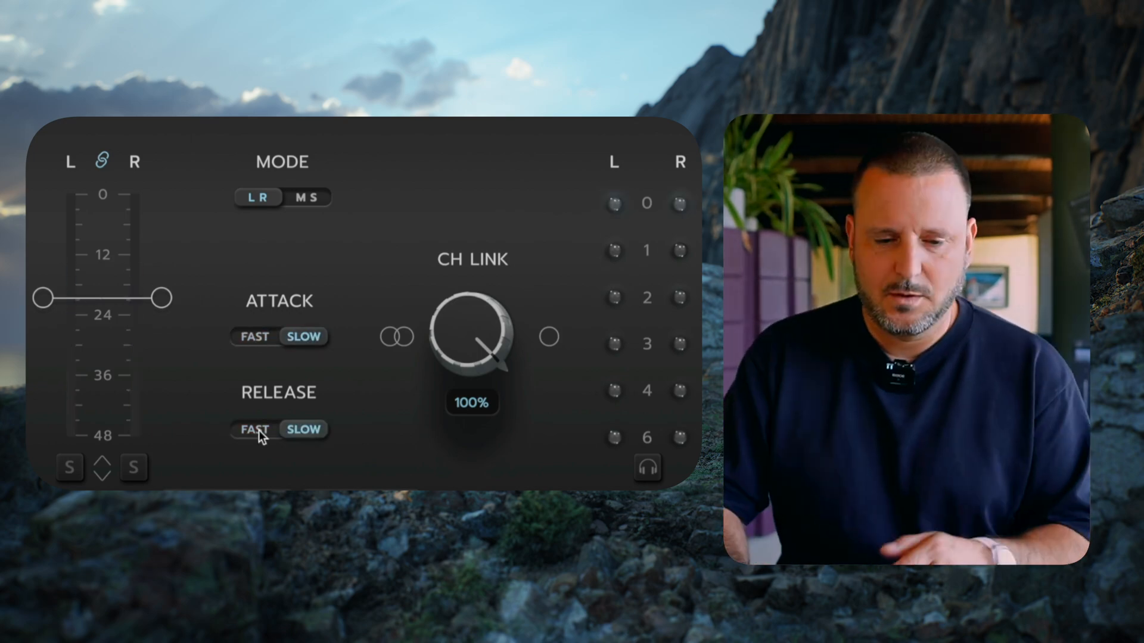
# Step: Toggle the release between fast and slow while the track plays
pyautogui.click(253, 429)
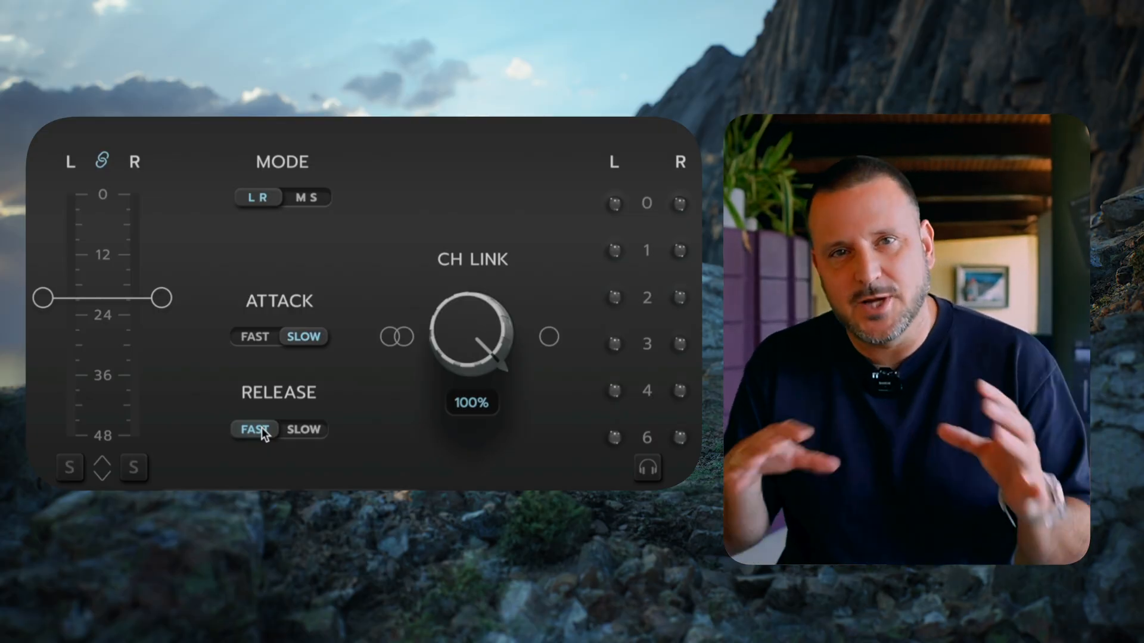
pyautogui.click(303, 429)
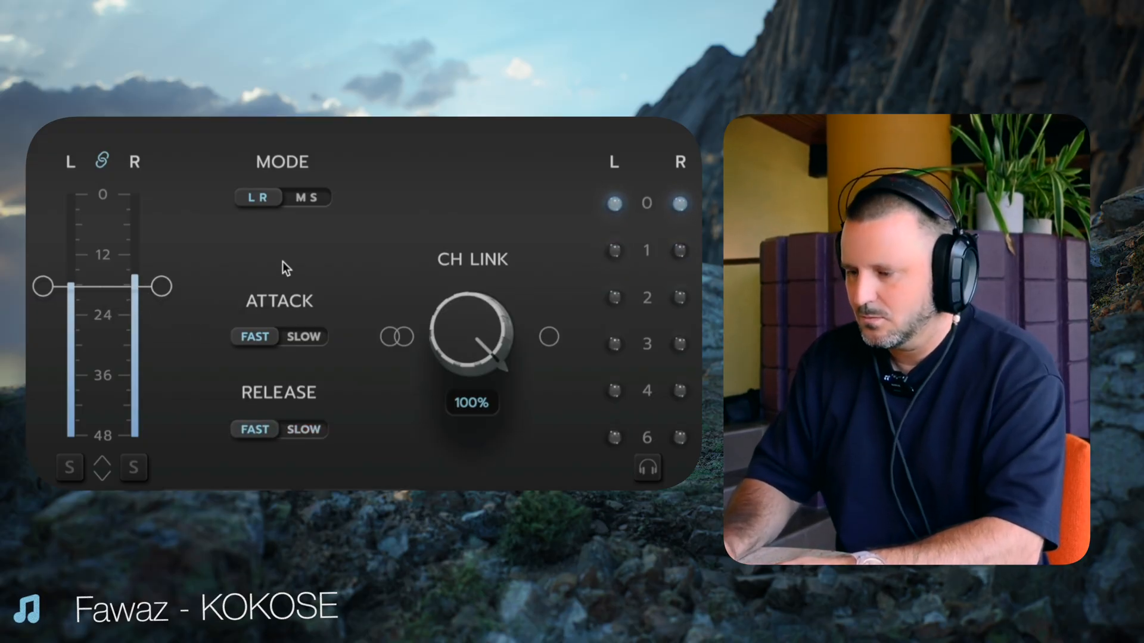
pyautogui.moveTo(207, 318)
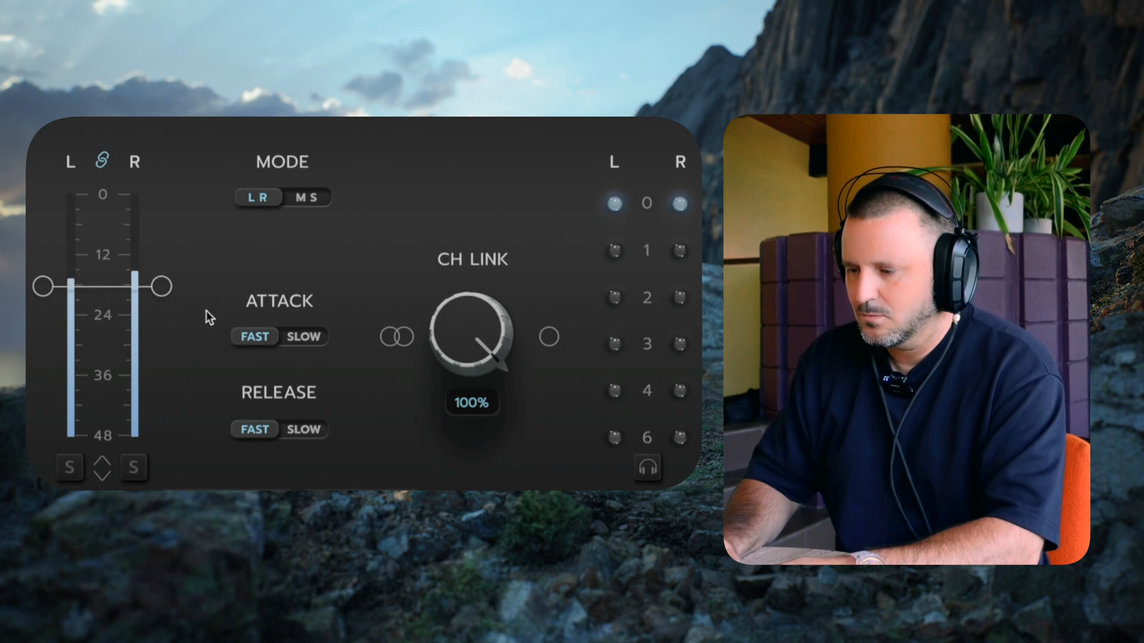
# Step: Lower the threshold to about -22 dB and switch attack and release to slow
pyautogui.moveTo(159, 286); pyautogui.dragTo(159, 303)
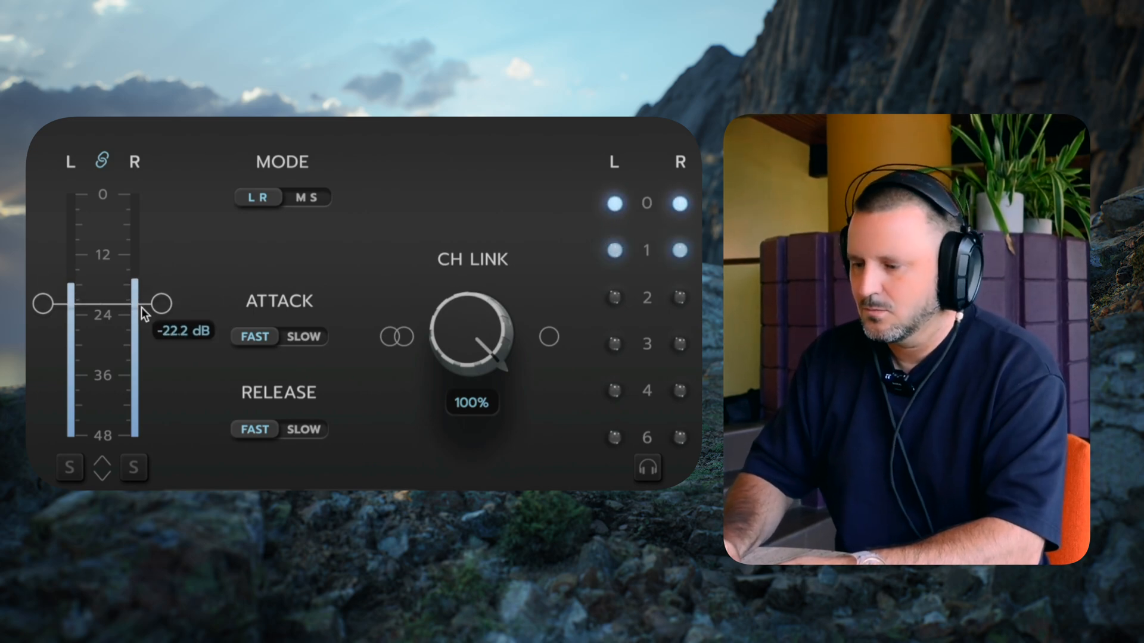
pyautogui.click(304, 337)
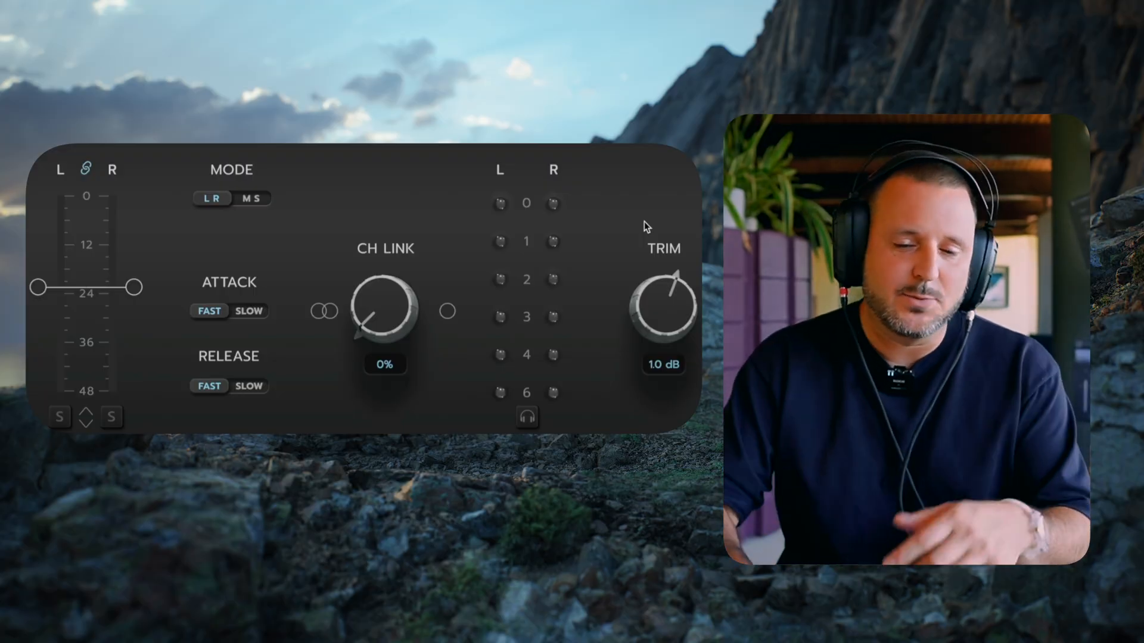
pyautogui.click(248, 386)
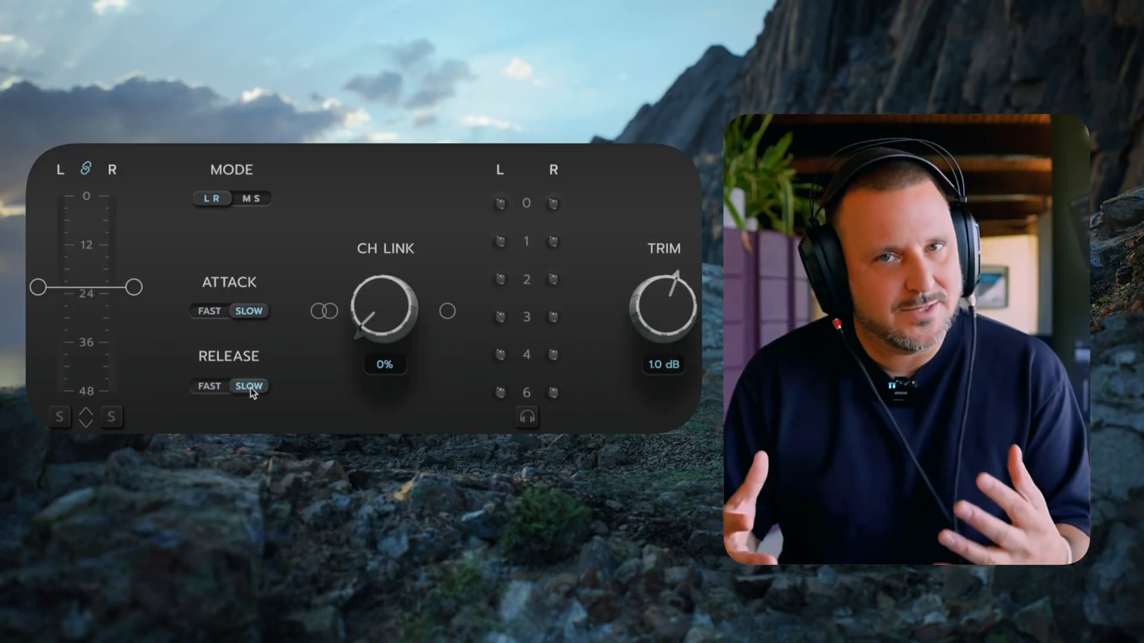